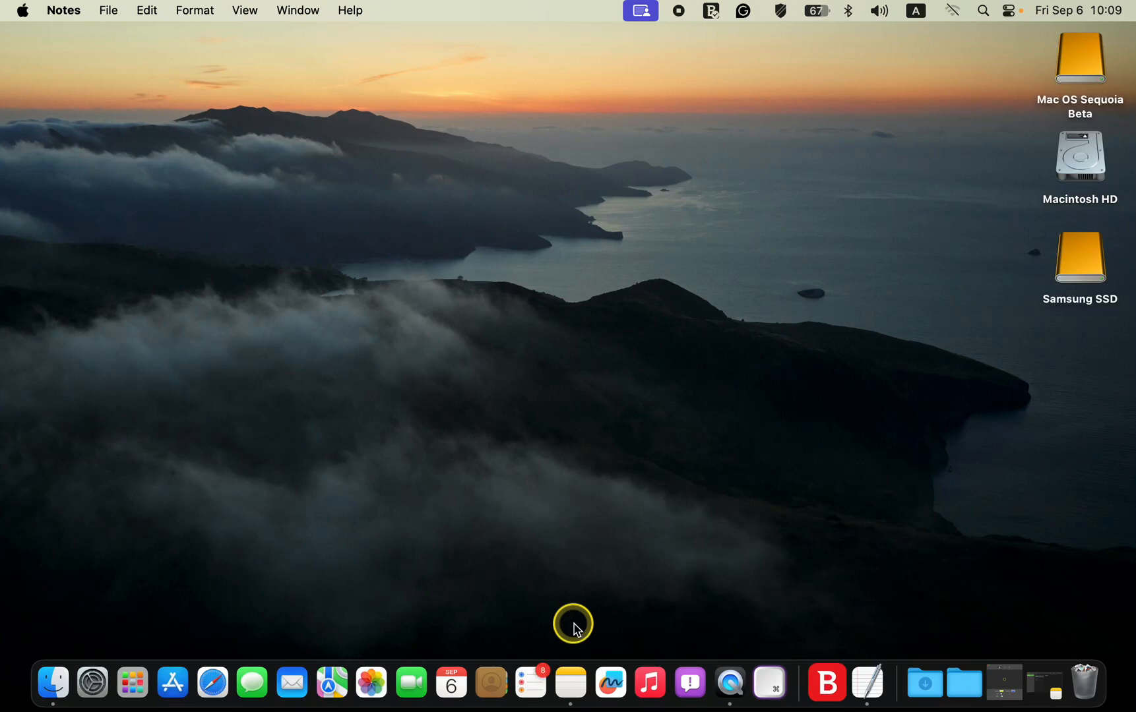
pyautogui.moveTo(572, 682)
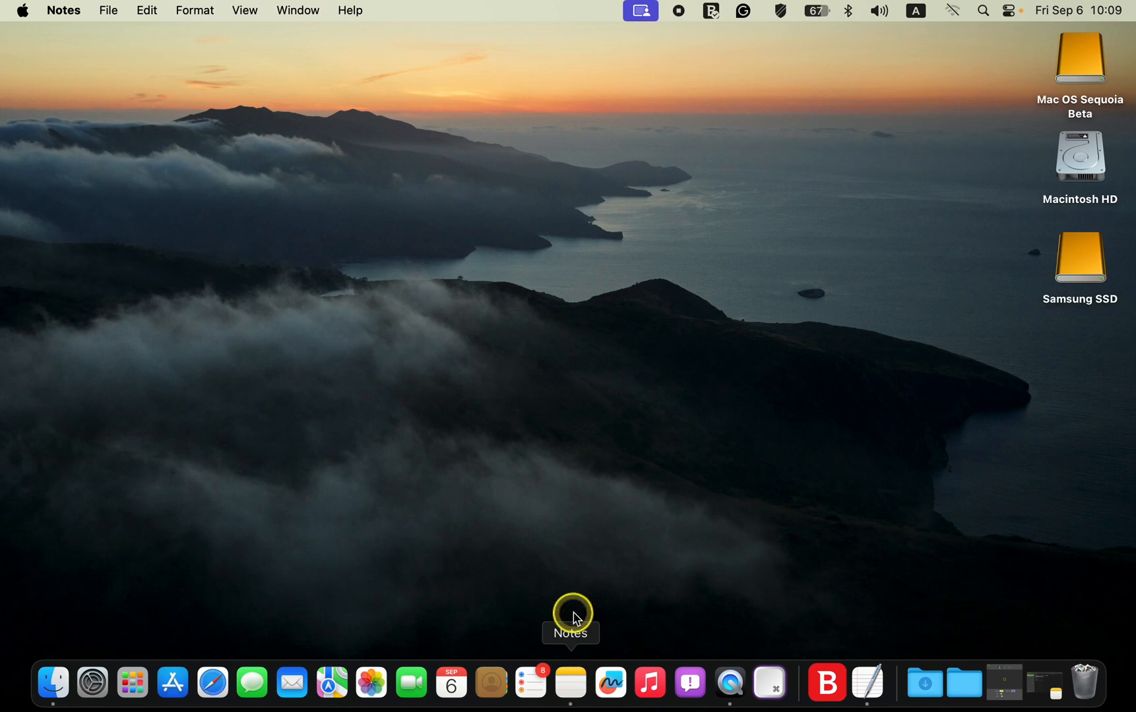
pyautogui.moveTo(570, 643)
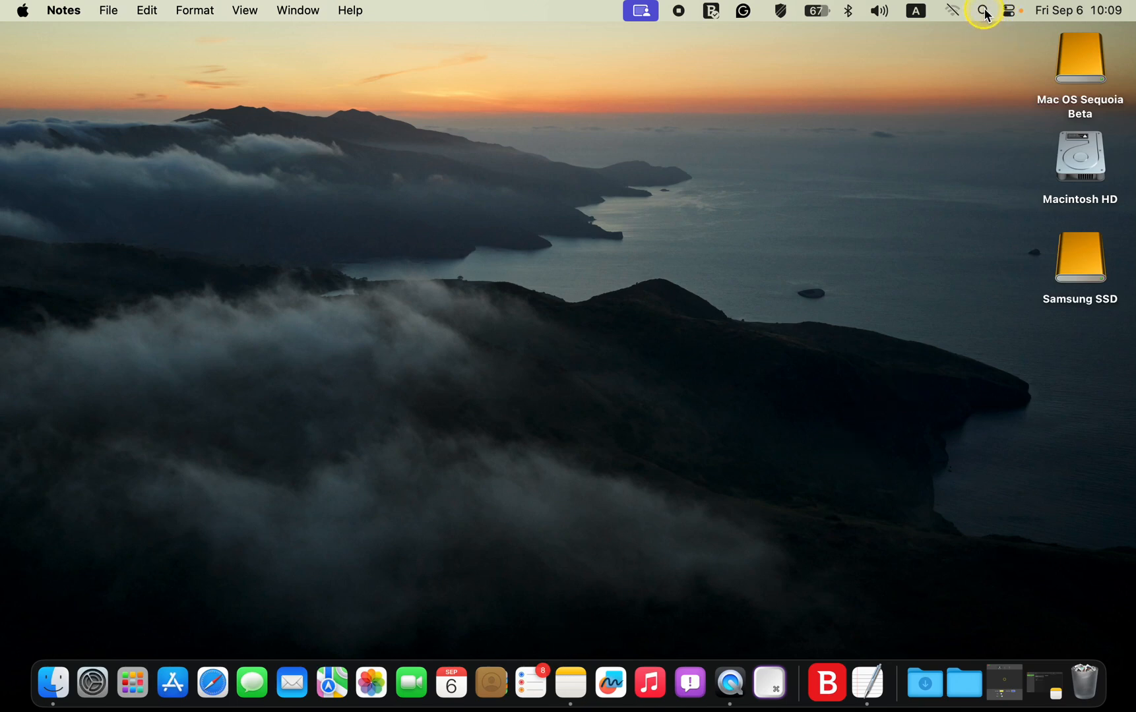
# Launch the Notes app via a Spotlight search from Finder
pyautogui.click(983, 14)
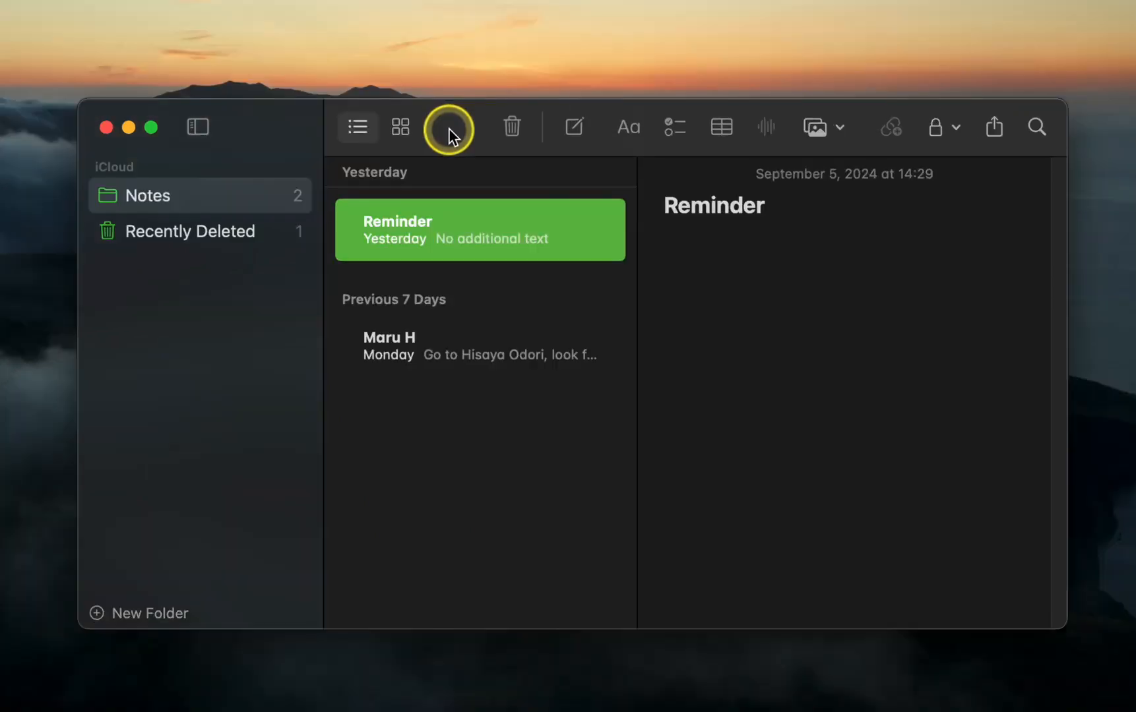
# Create a new note and title it 'Voice Memos'
pyautogui.click(573, 127)
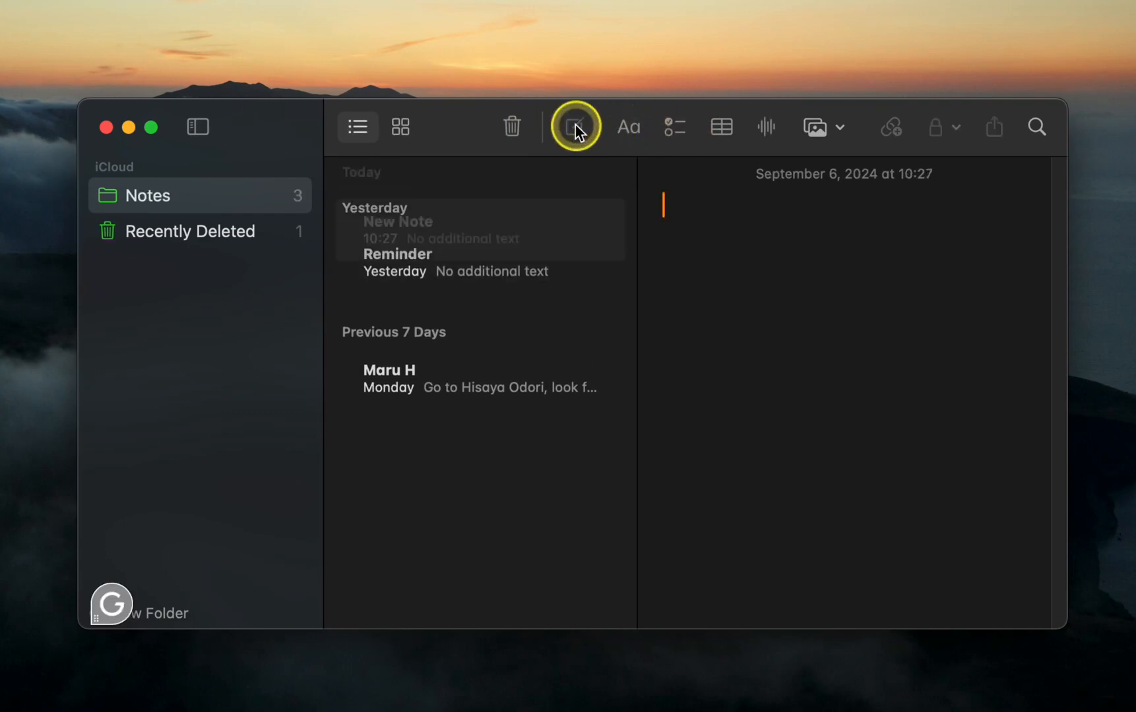
pyautogui.click(574, 126)
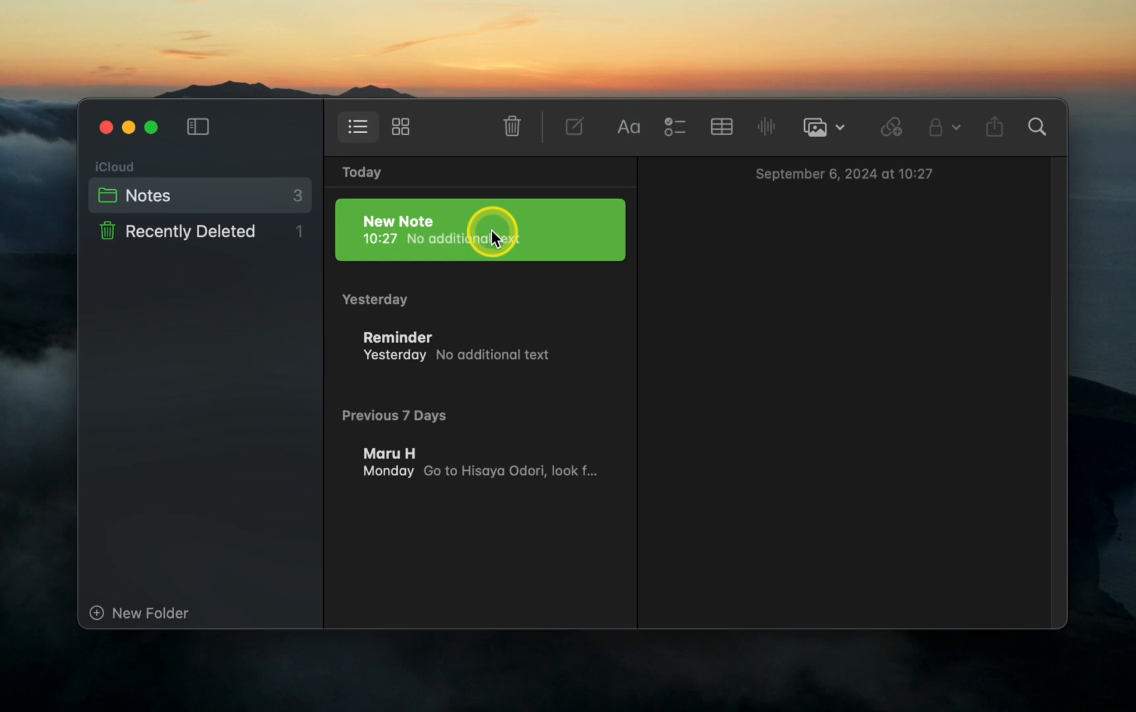
pyautogui.moveTo(761, 126)
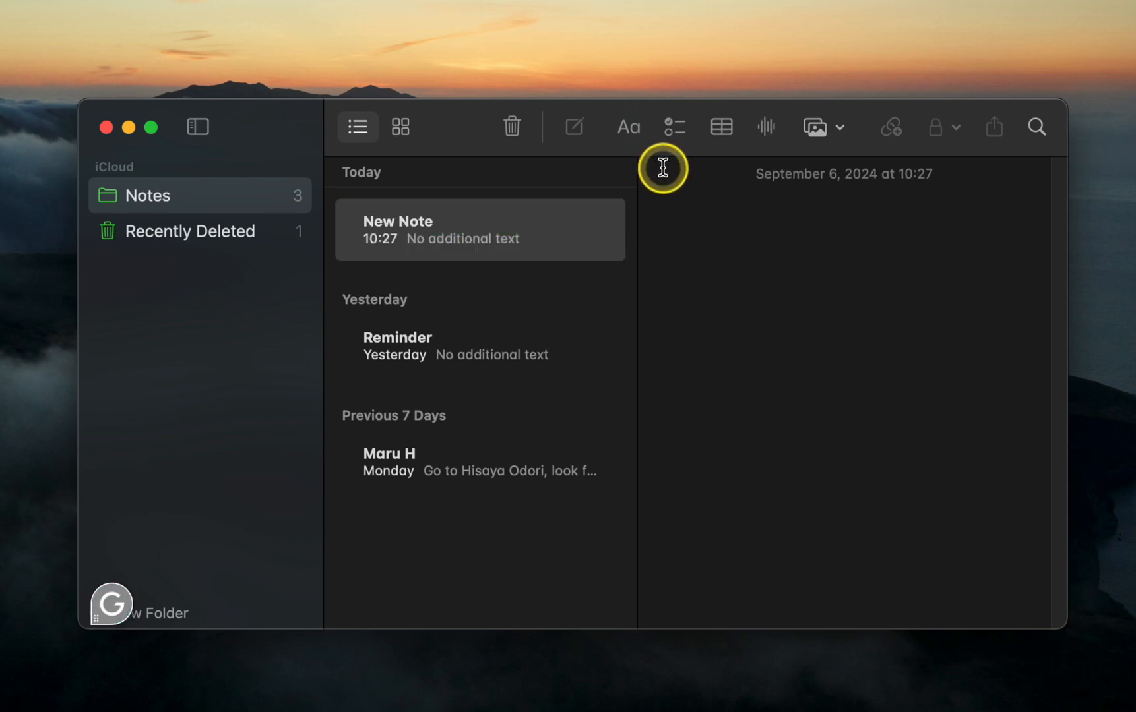
pyautogui.click(661, 203)
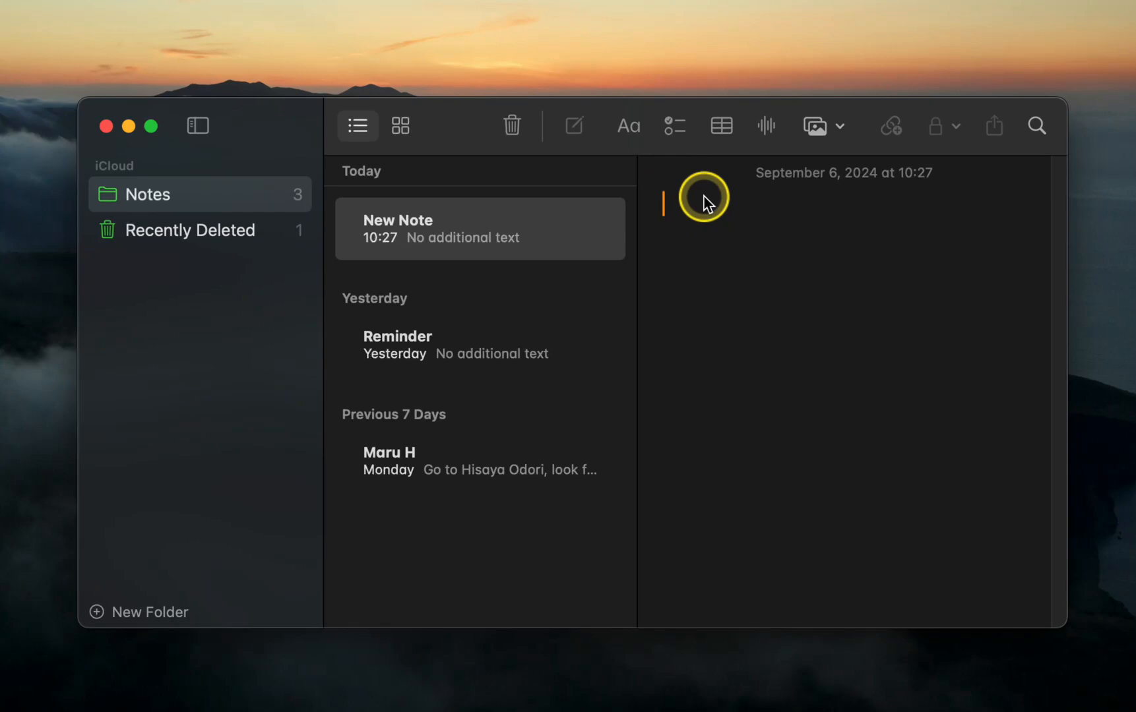
pyautogui.write('Voice Memos')
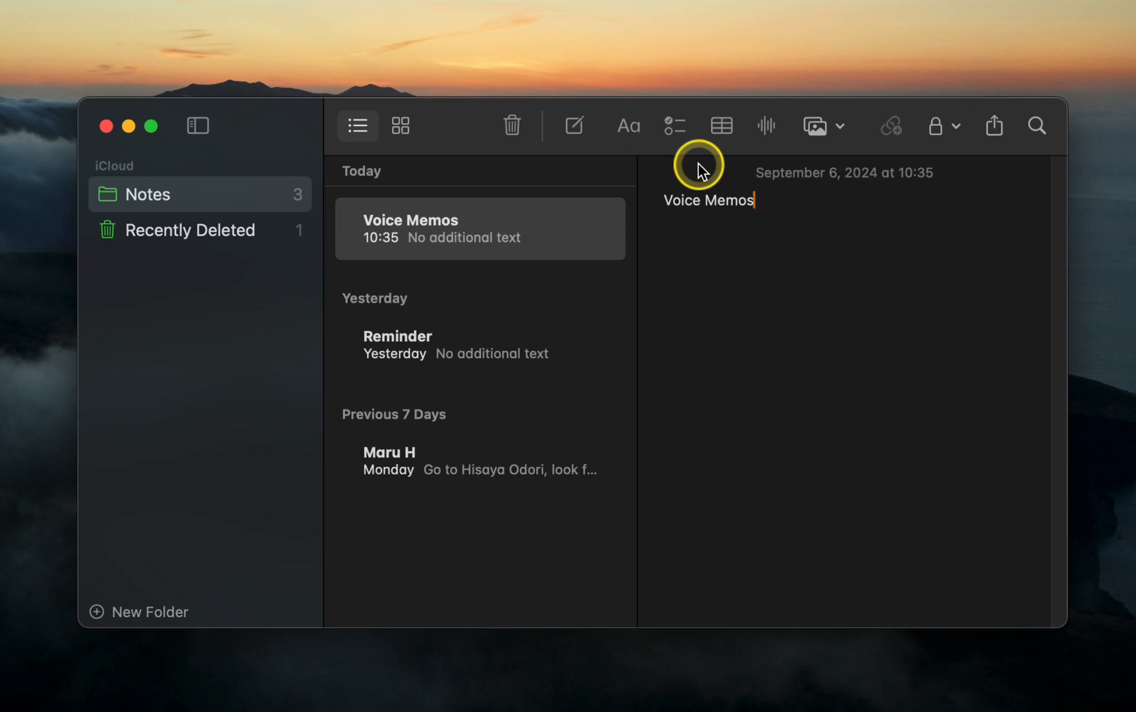
pyautogui.moveTo(422, 228)
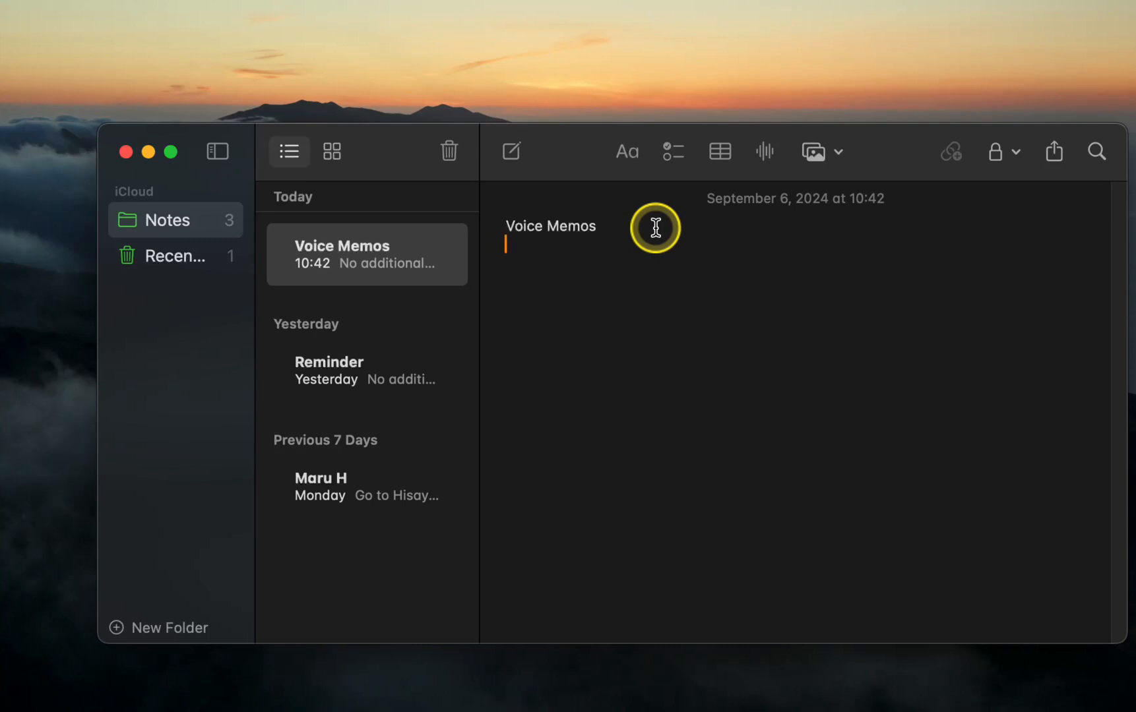
# Insert a new audio recording item and show its live transcript view
pyautogui.click(763, 152)
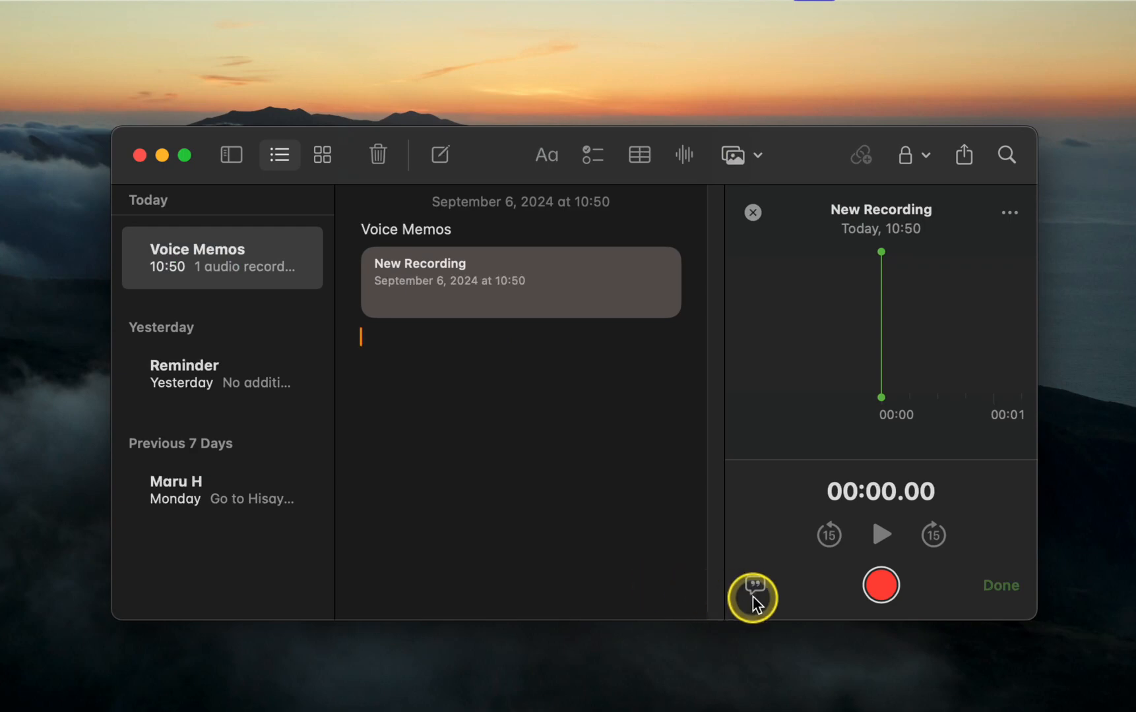
pyautogui.click(752, 584)
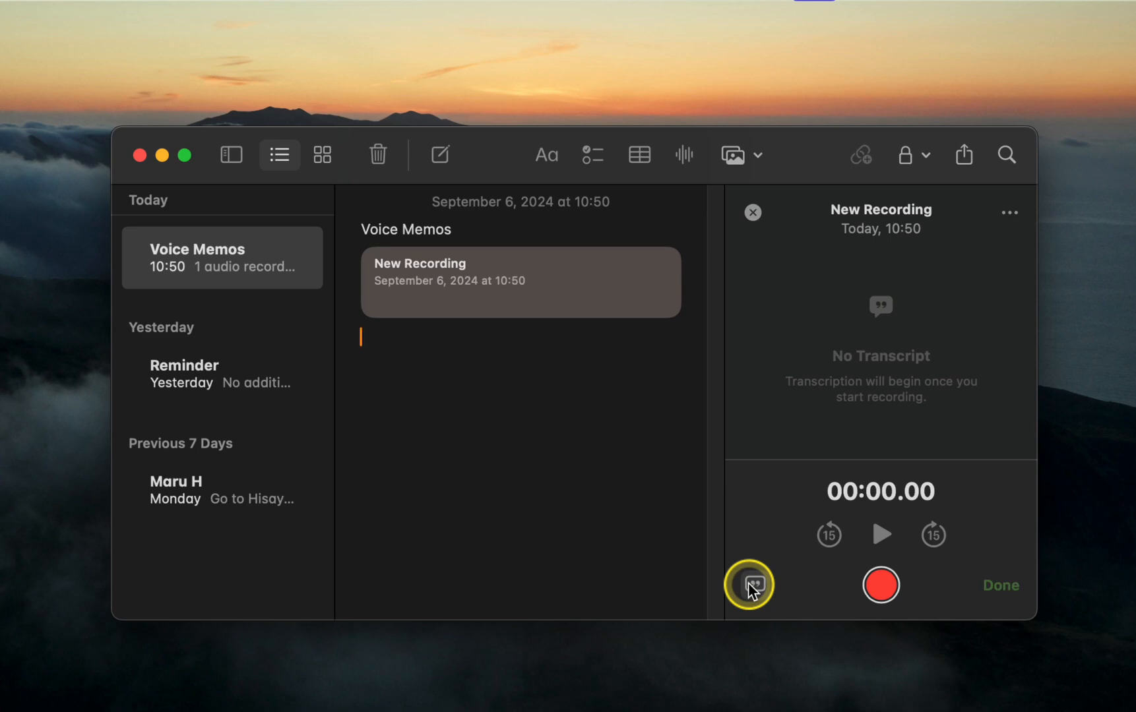
pyautogui.moveTo(881, 585)
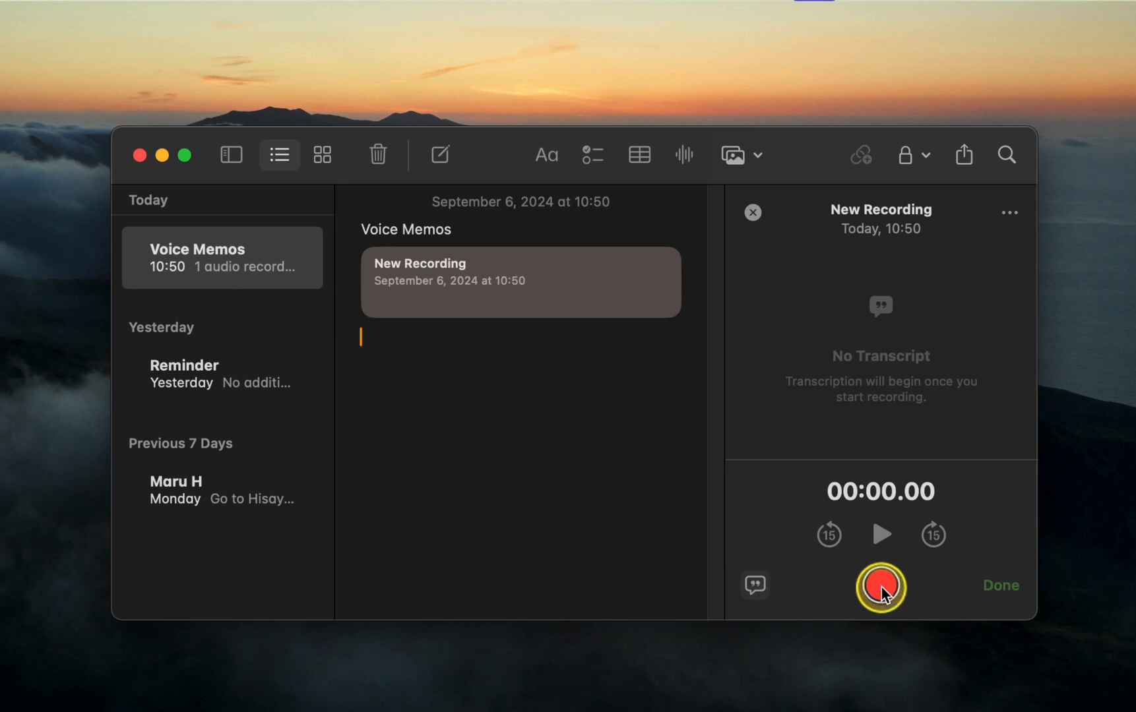
# Record a 22-second spoken message about returning from Sydney and finish it
pyautogui.click(881, 586)
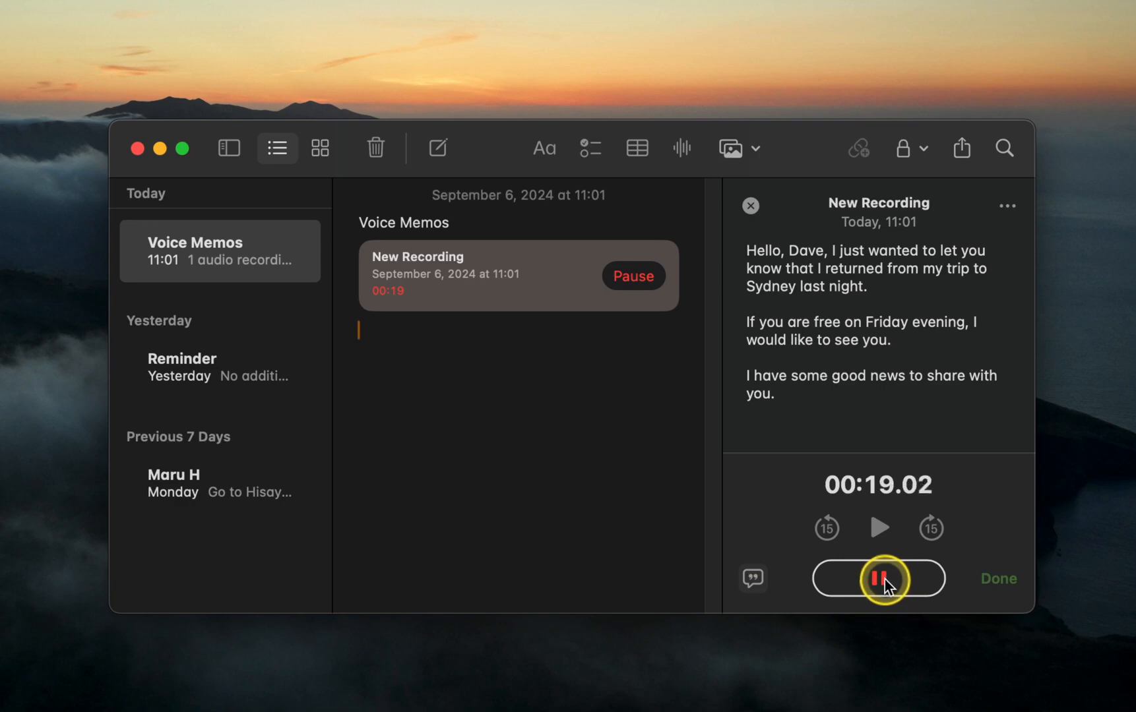
pyautogui.click(877, 578)
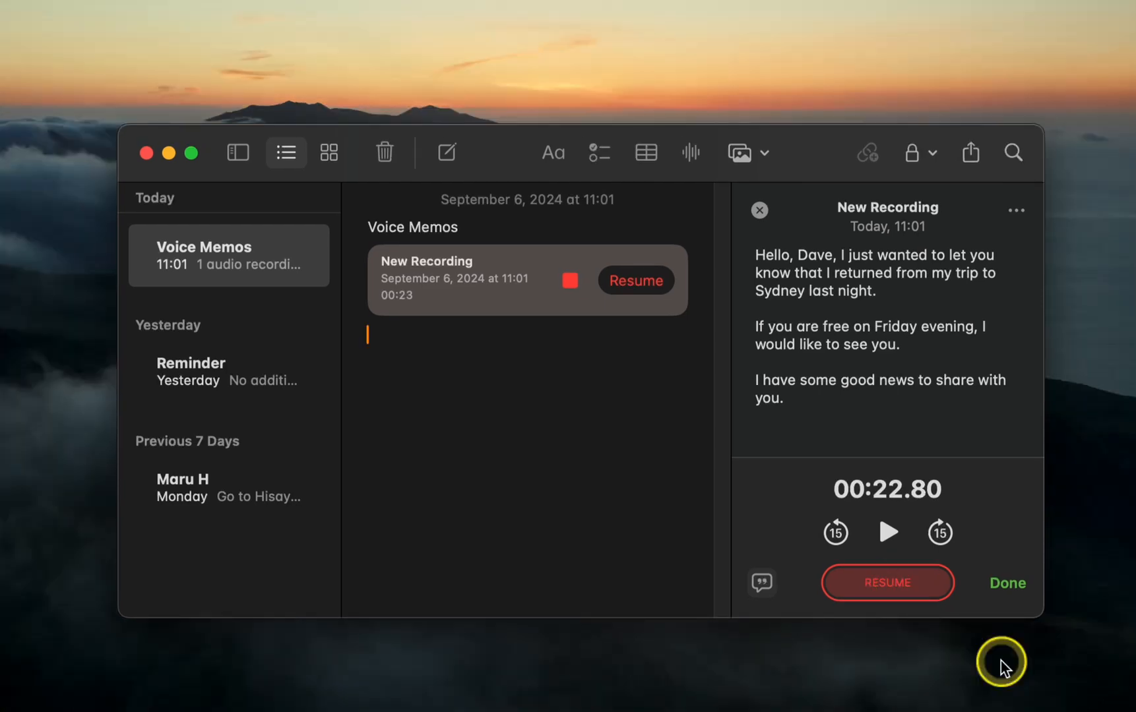
pyautogui.click(1006, 583)
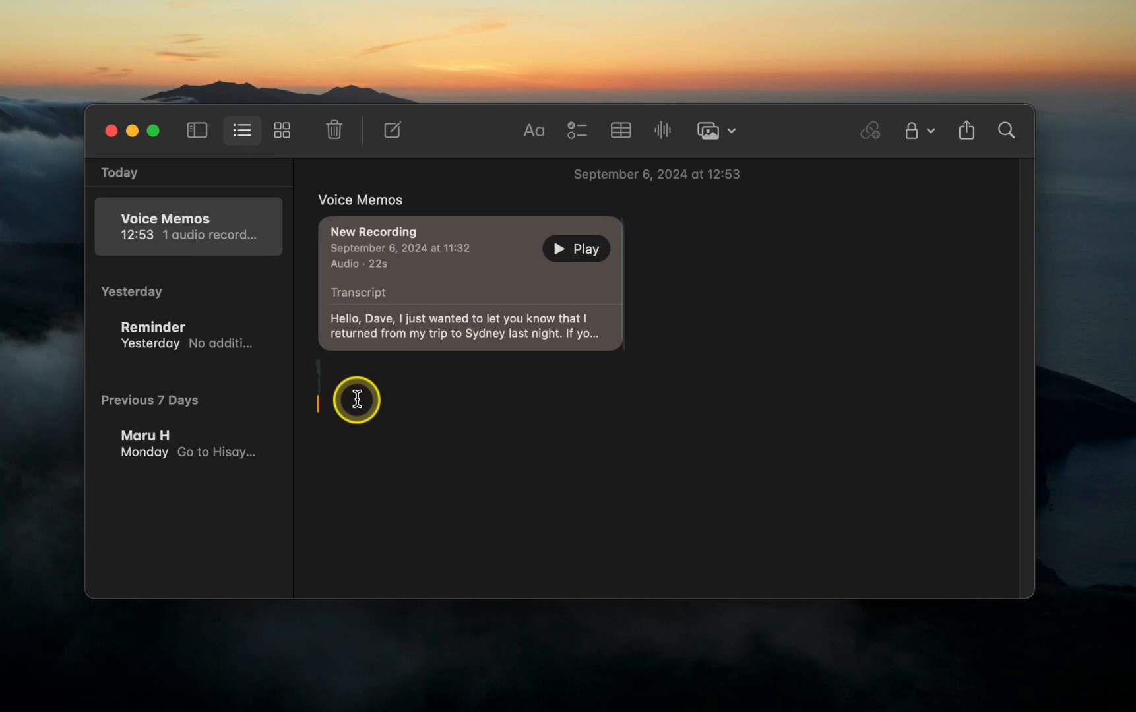
pyautogui.moveTo(442, 387)
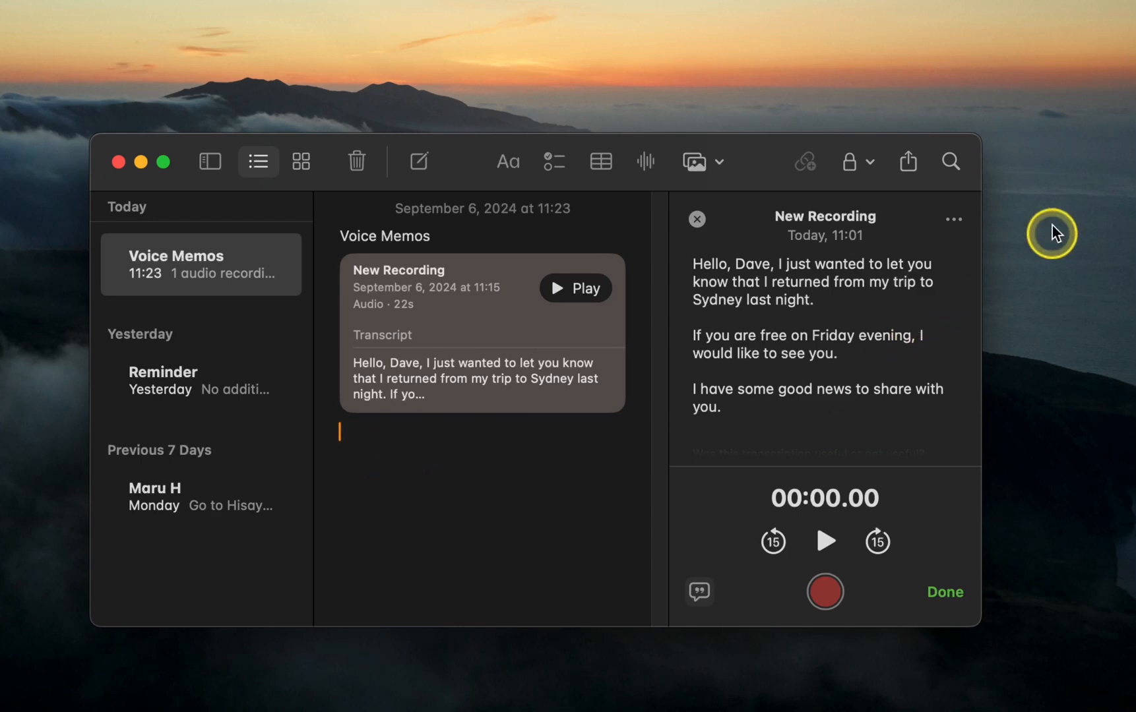
# Add the recording's Sydney transcript as text in the note body via the ••• menu
pyautogui.click(954, 219)
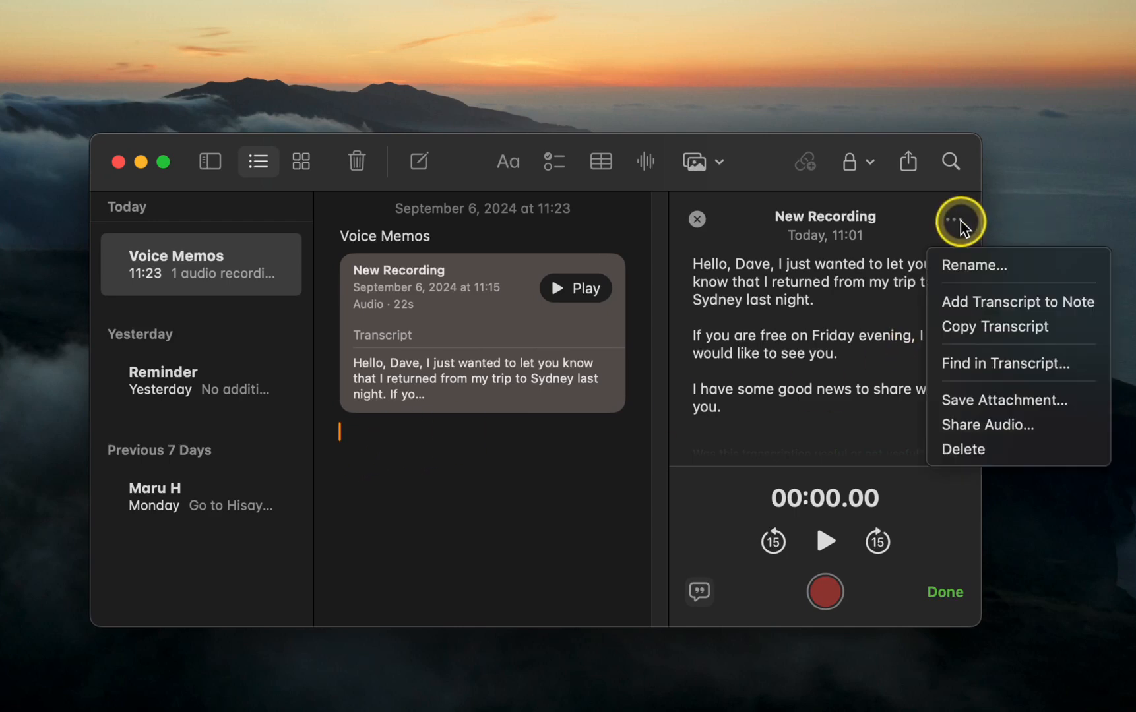
pyautogui.moveTo(975, 239)
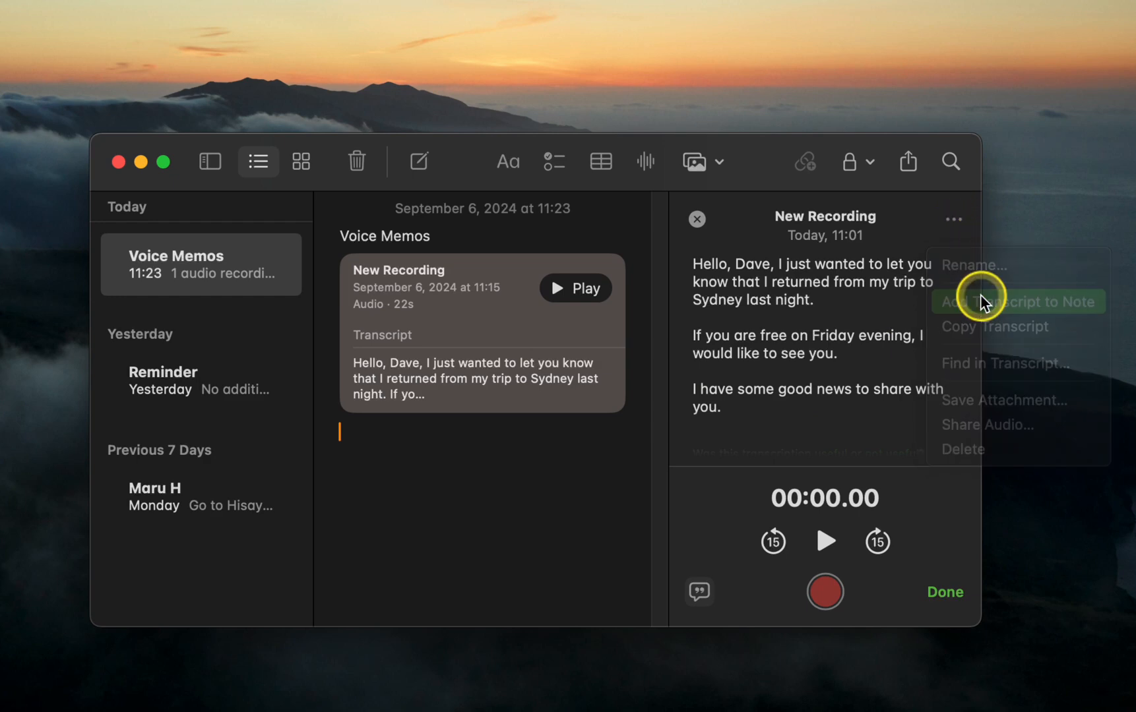
pyautogui.click(1007, 302)
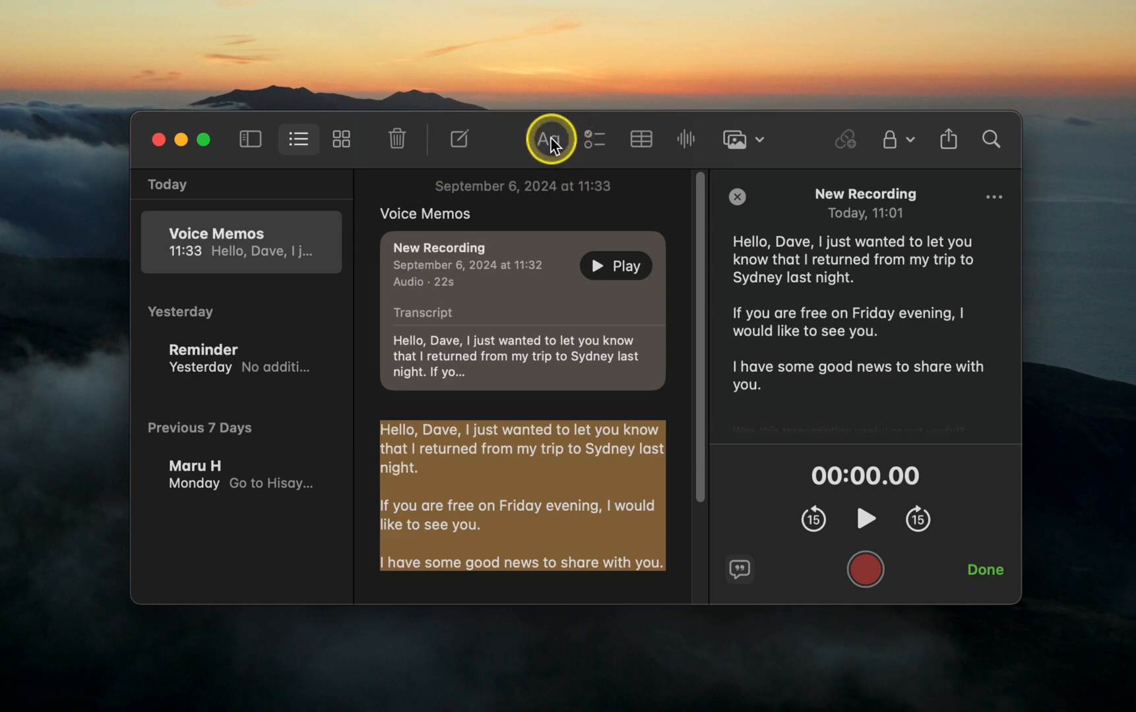
# Make the transcript text bold and highlight it in blue
pyautogui.click(549, 138)
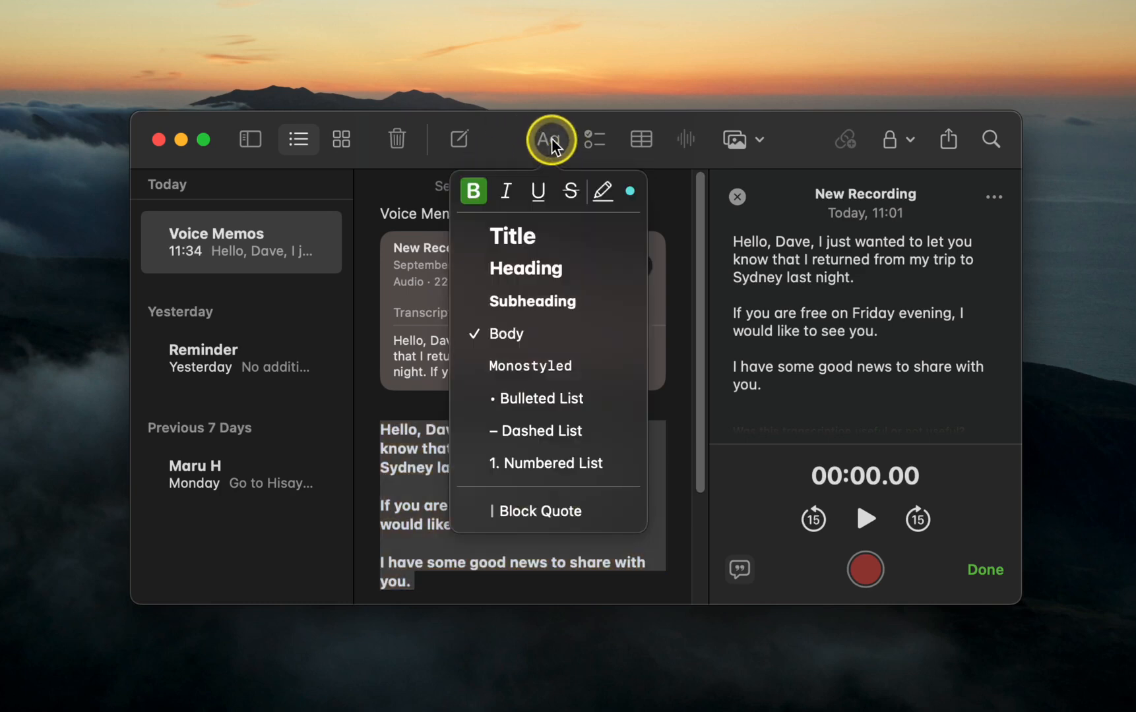
pyautogui.click(629, 190)
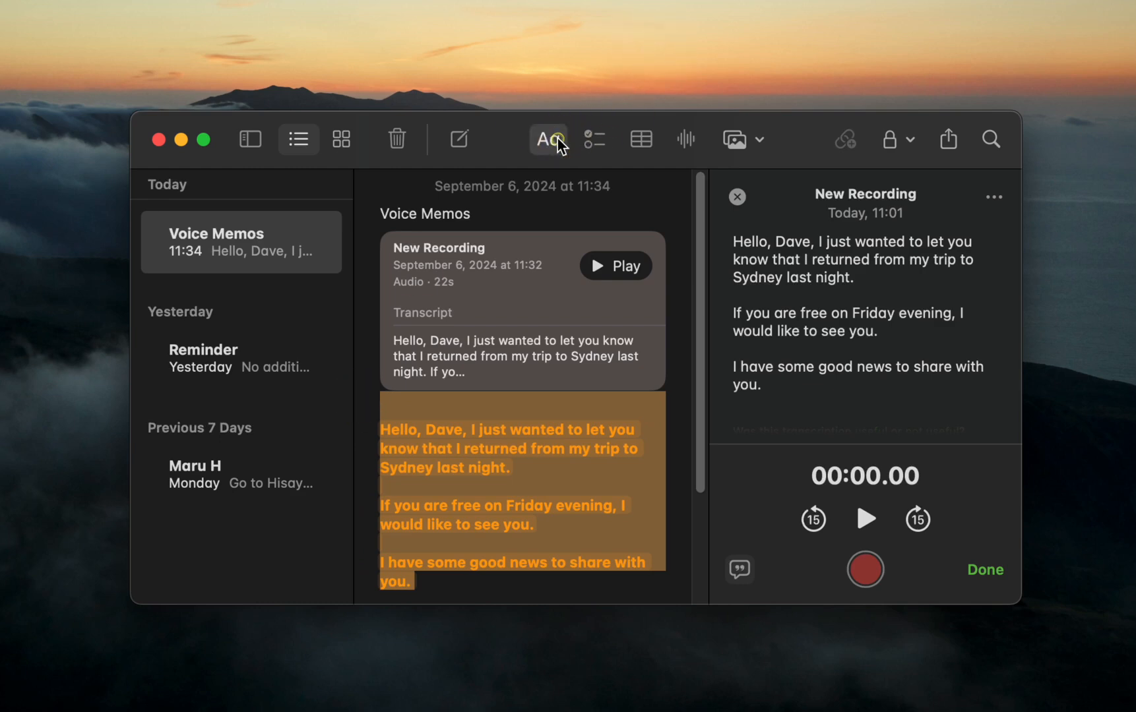
pyautogui.click(546, 139)
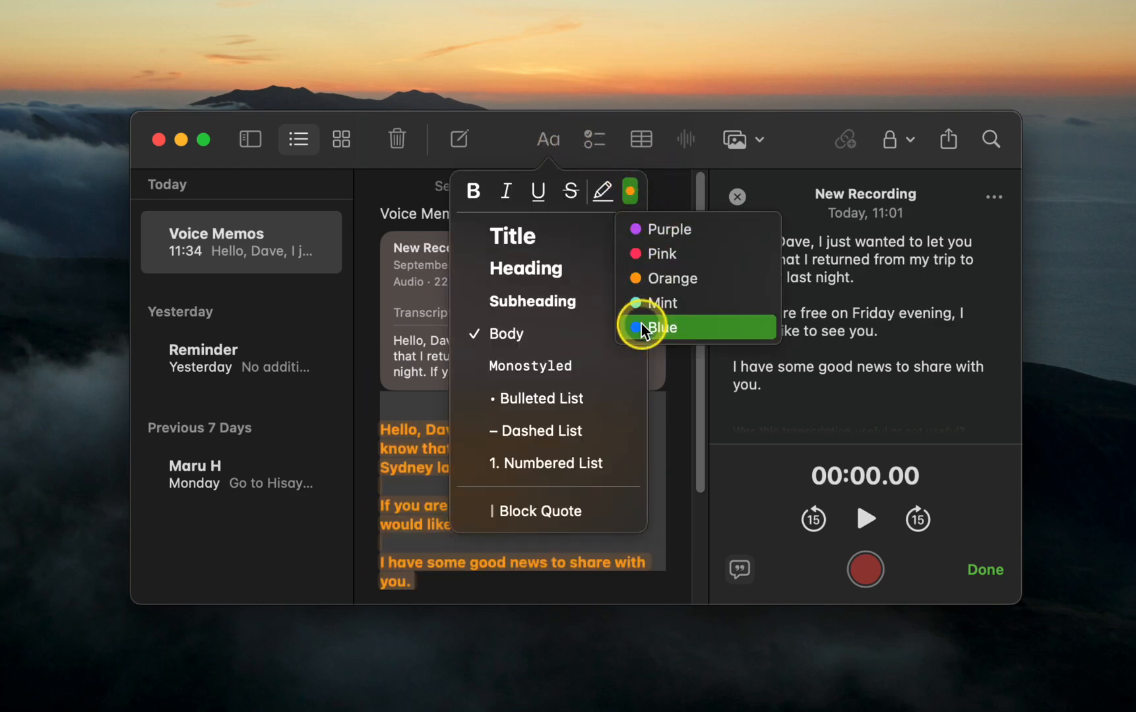
pyautogui.click(659, 327)
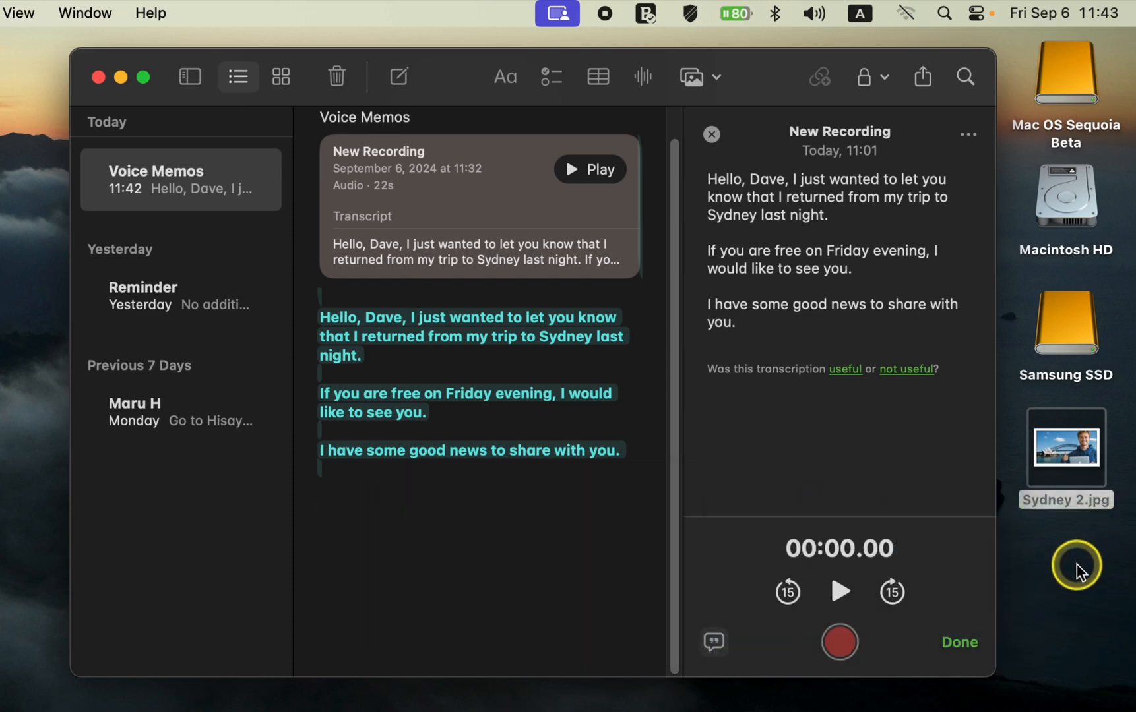
# Attach the Sydney 2.jpg photo from the Desktop below the transcript
pyautogui.click(698, 77)
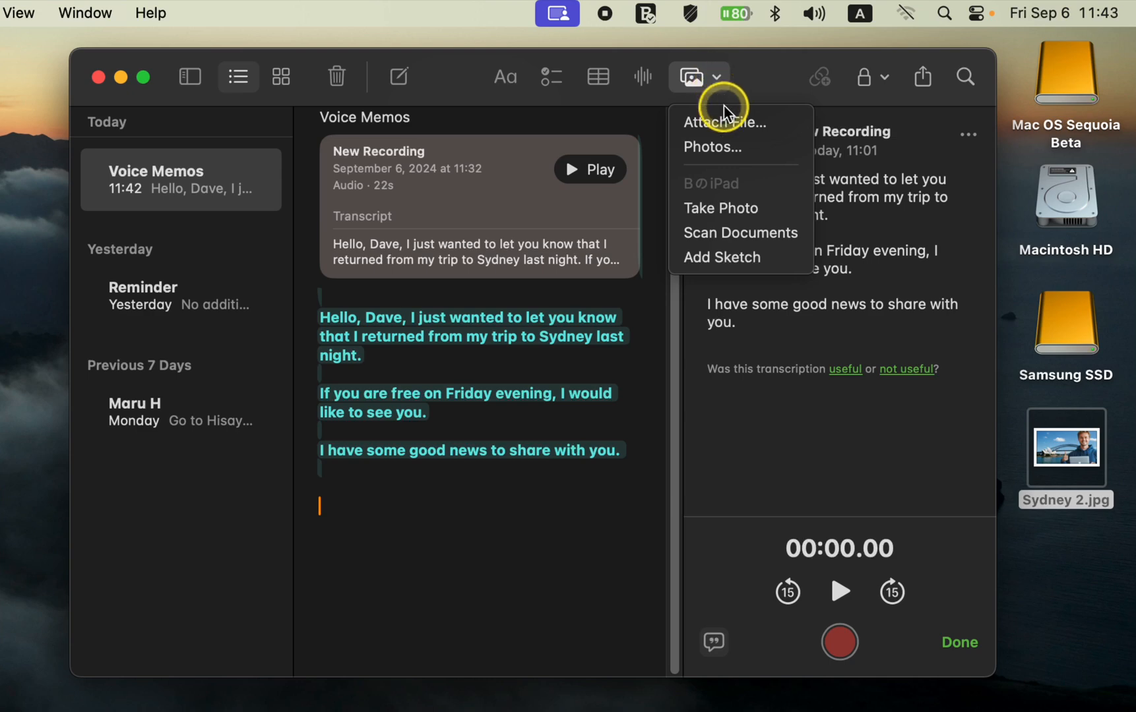
pyautogui.click(724, 123)
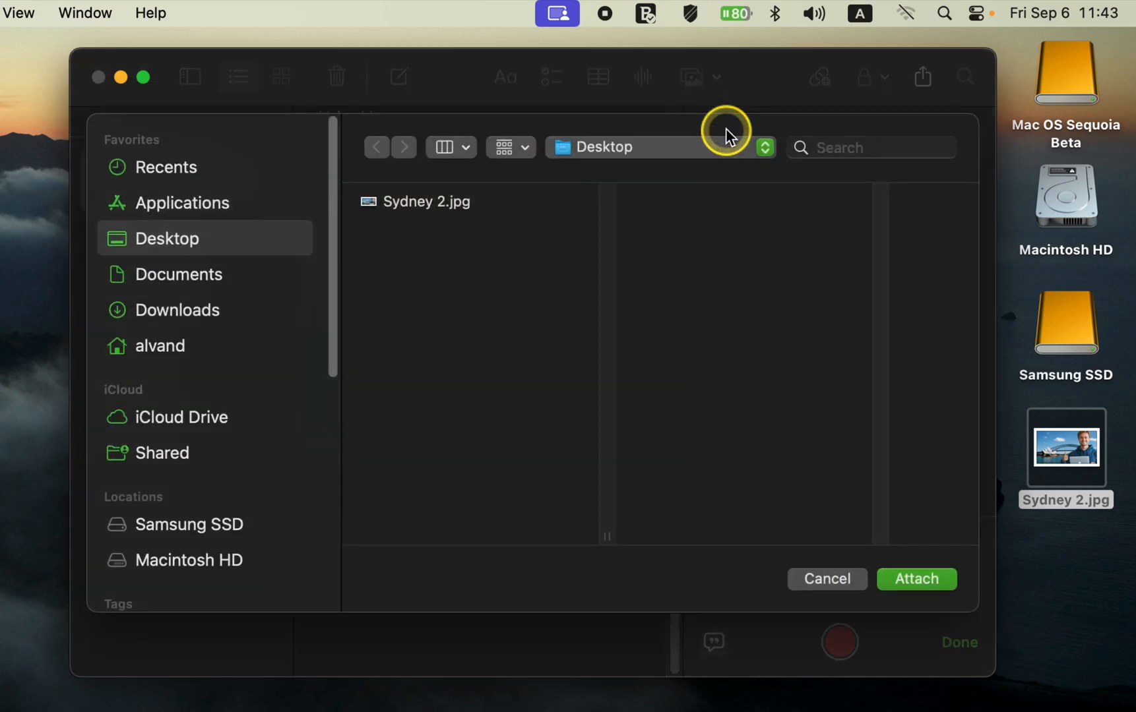
pyautogui.moveTo(434, 203)
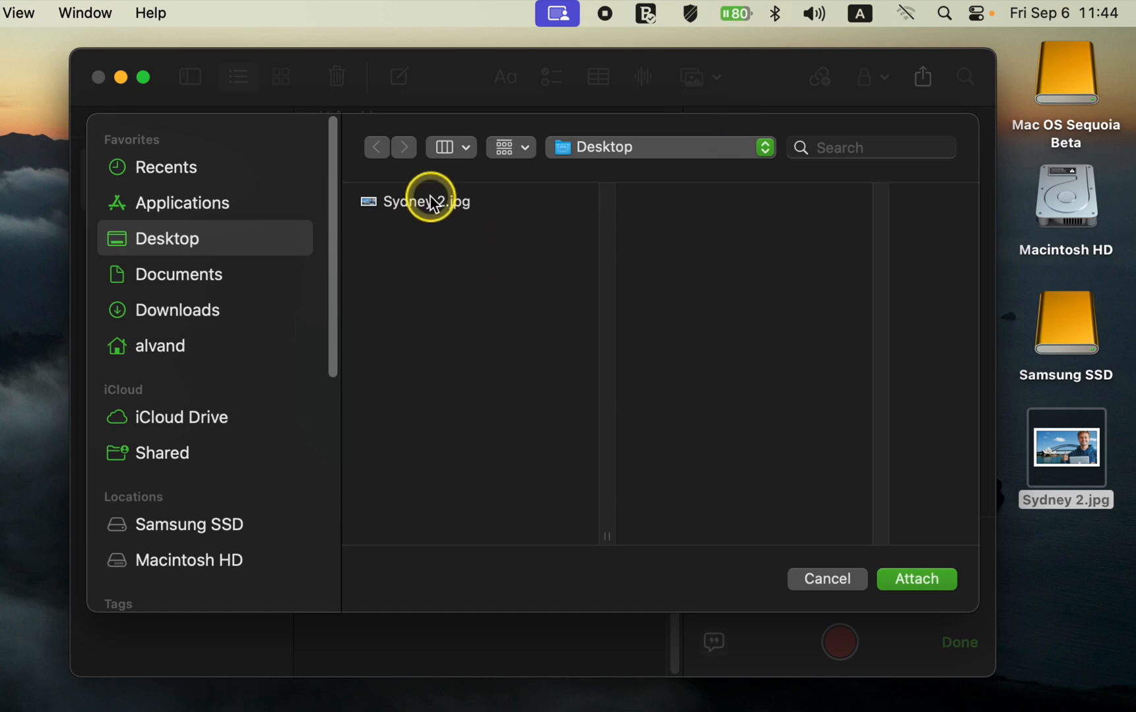
pyautogui.click(429, 202)
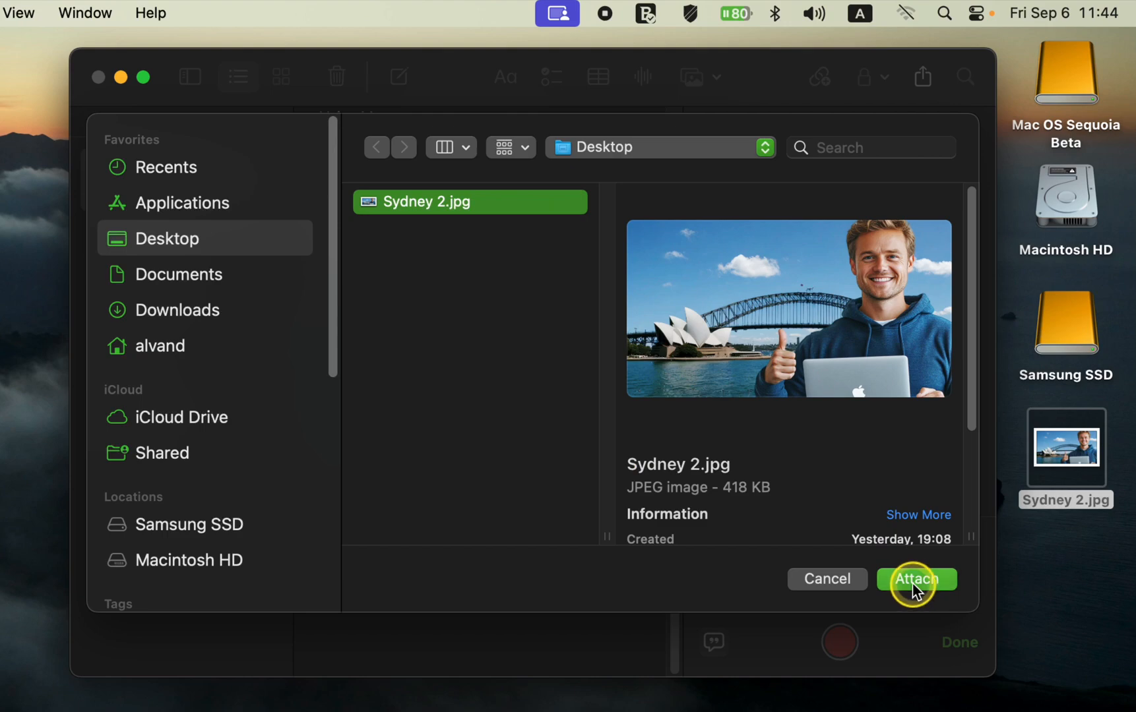
pyautogui.click(915, 578)
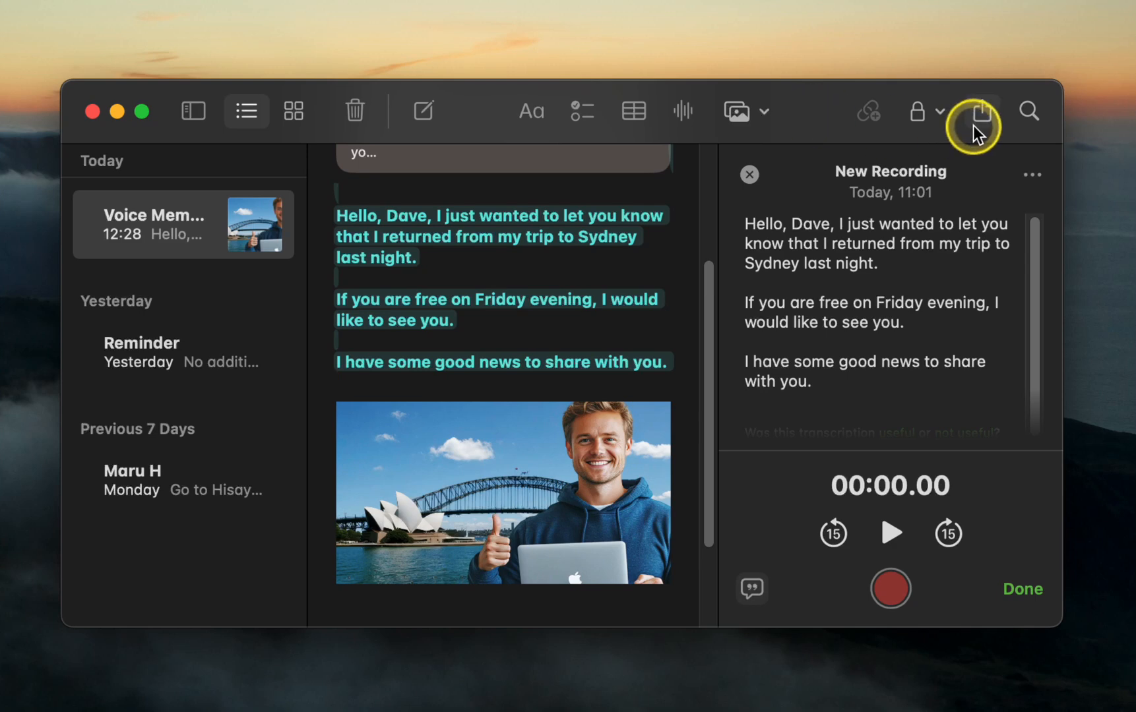
# Share a copy of the note to a new Messages draft
pyautogui.click(979, 111)
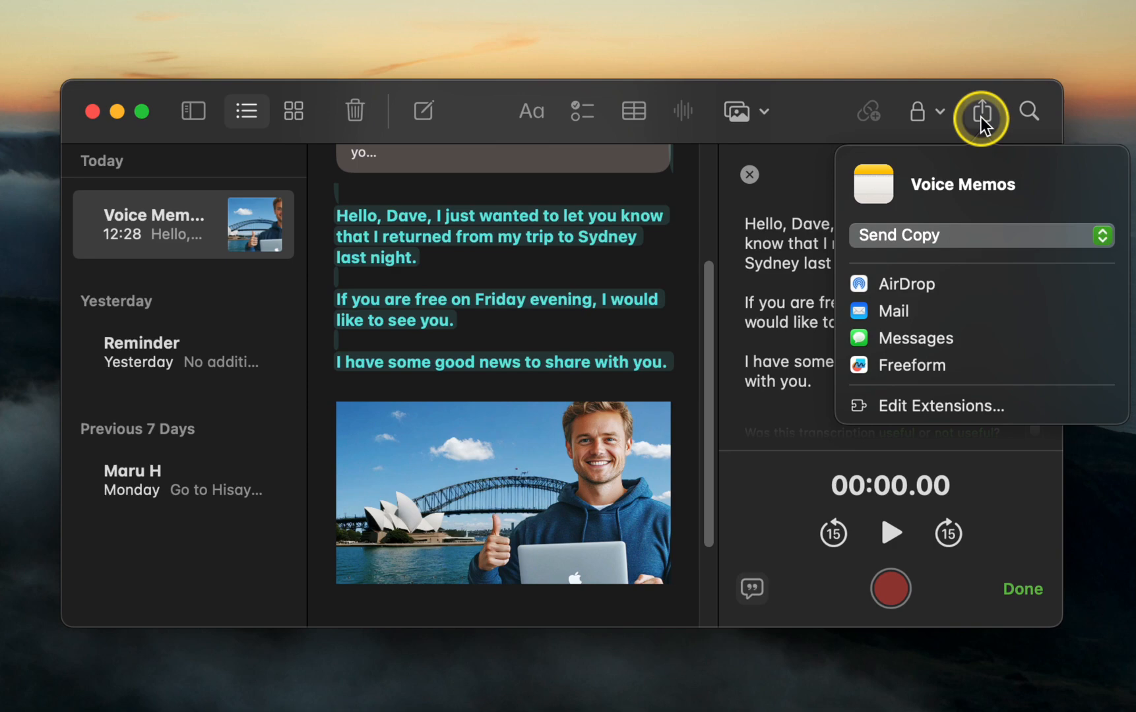
pyautogui.moveTo(919, 338)
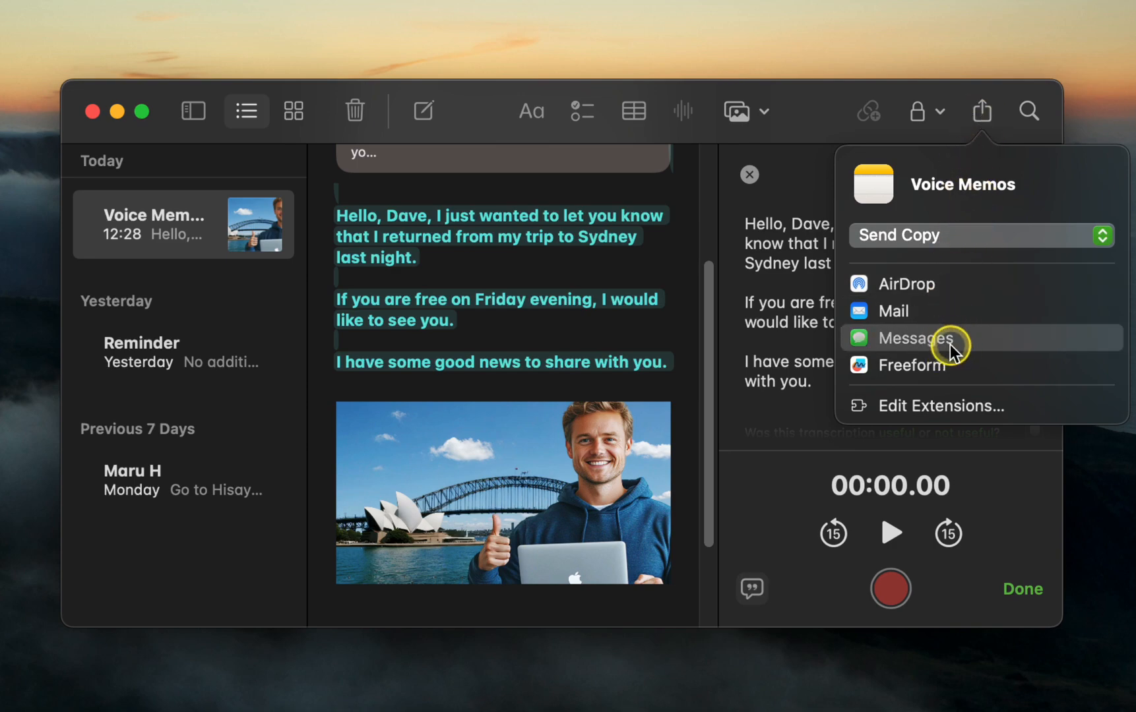
pyautogui.click(918, 339)
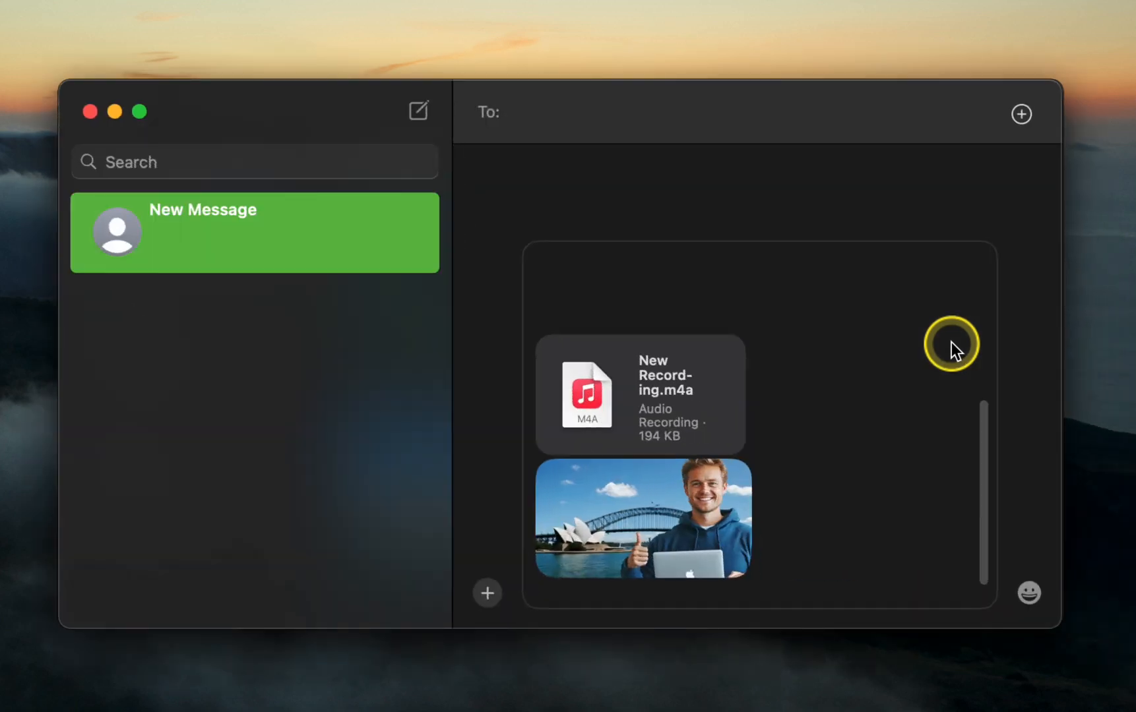
pyautogui.moveTo(858, 380)
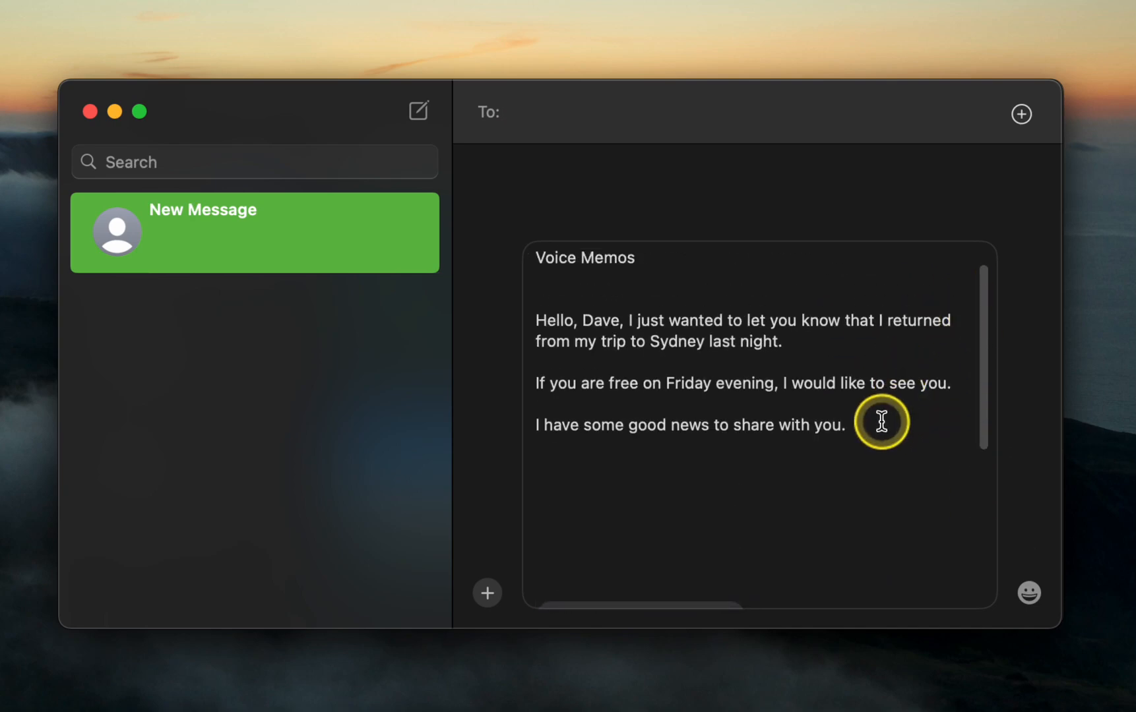
pyautogui.moveTo(881, 422); pyautogui.dragTo(535, 258)
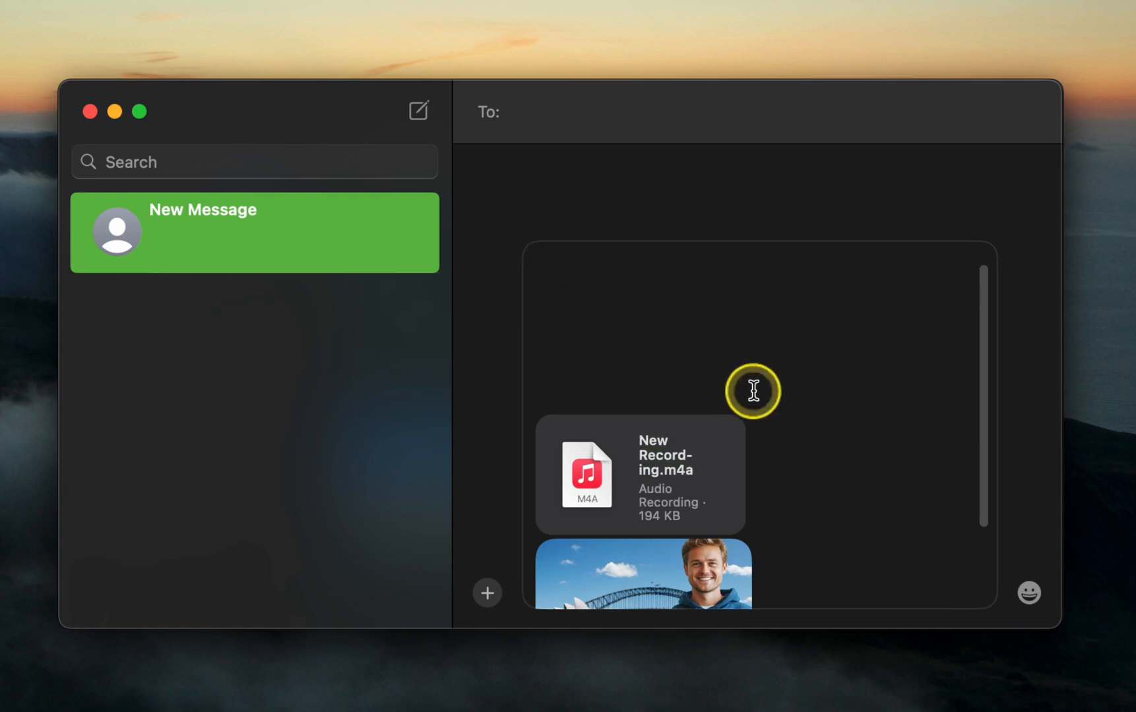
pyautogui.click(753, 392)
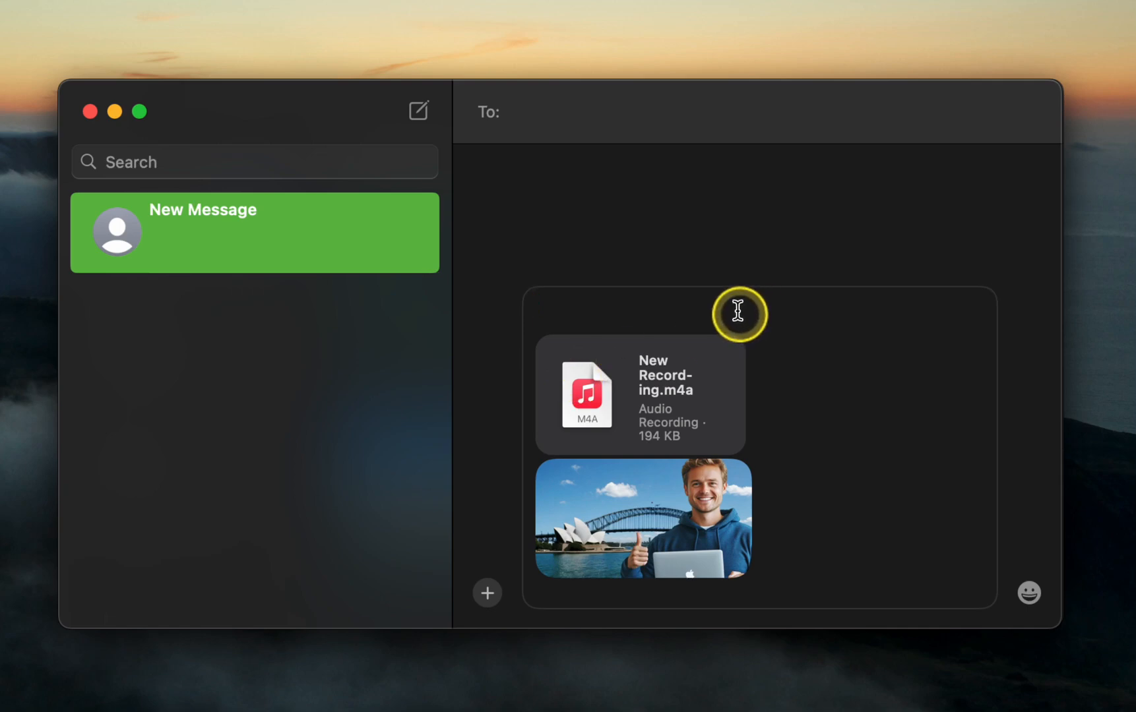
pyautogui.moveTo(583, 134)
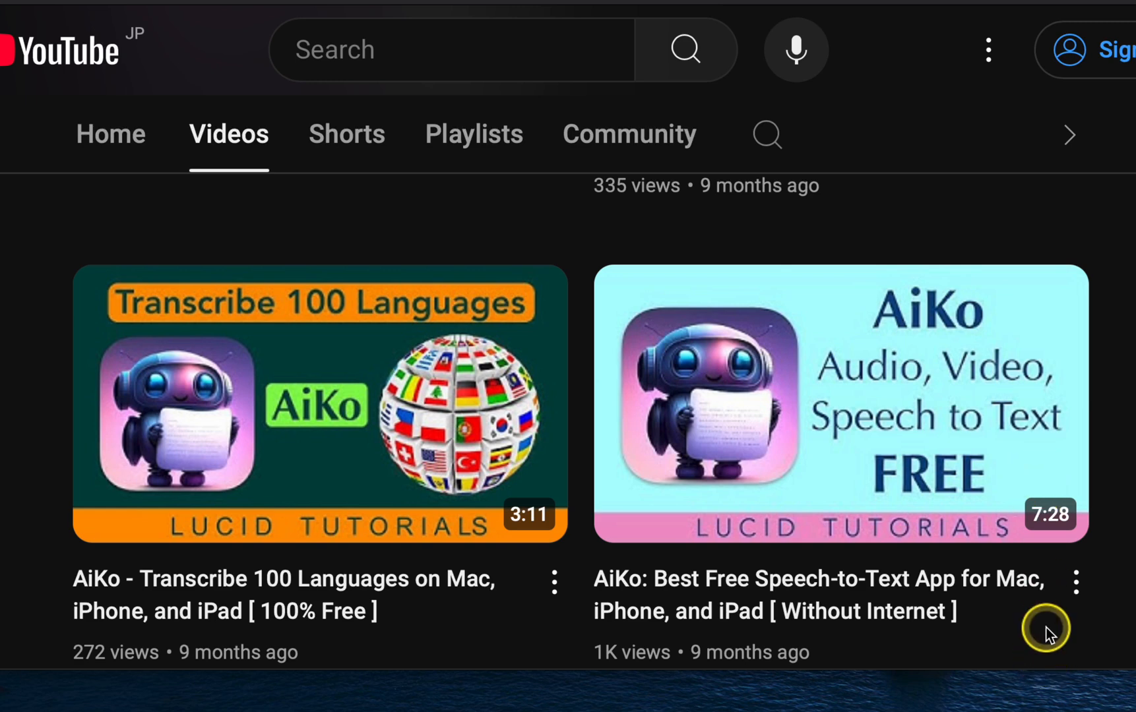
pyautogui.moveTo(1025, 472)
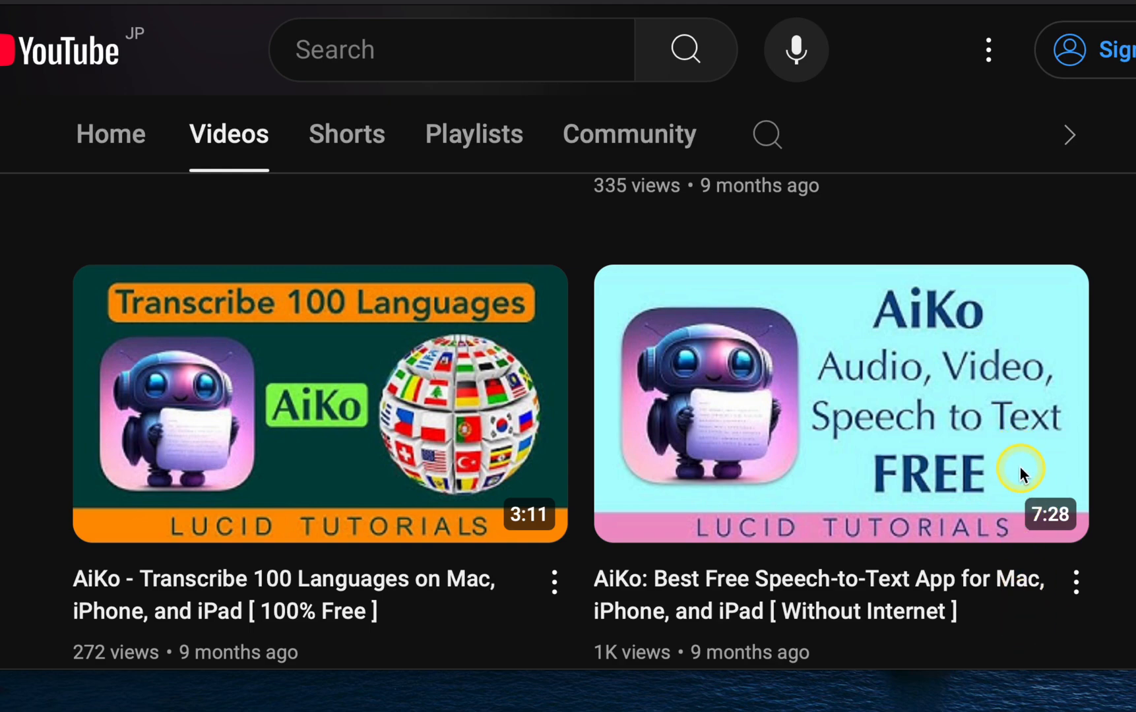
pyautogui.moveTo(1035, 616)
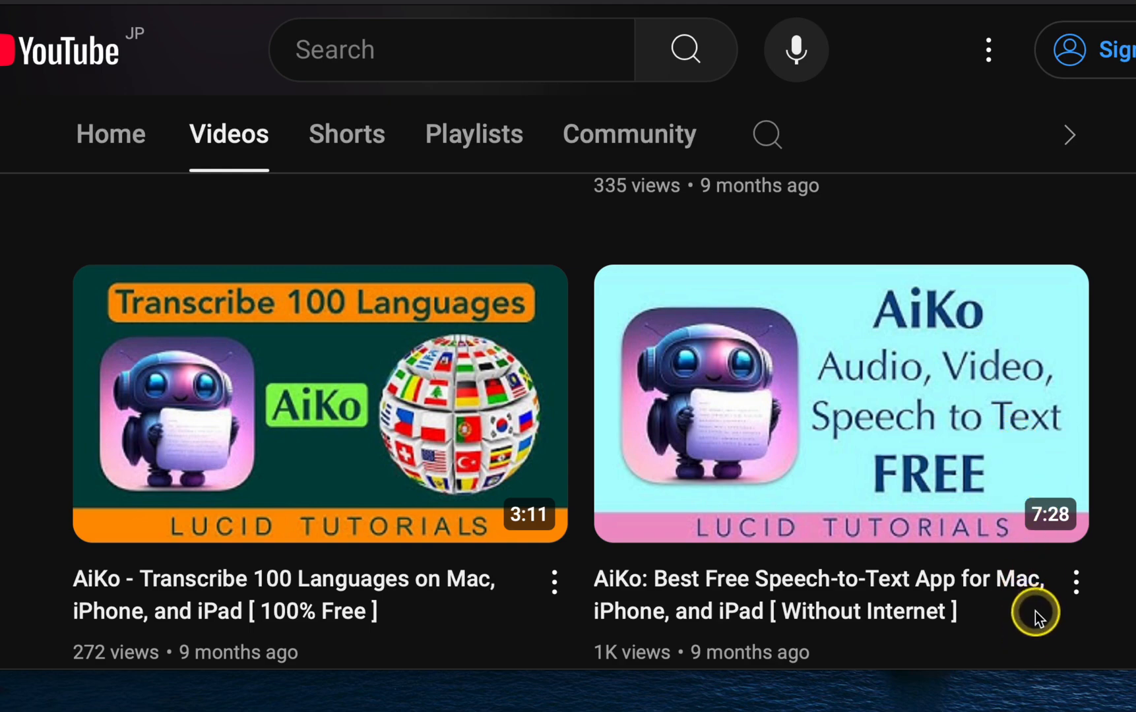